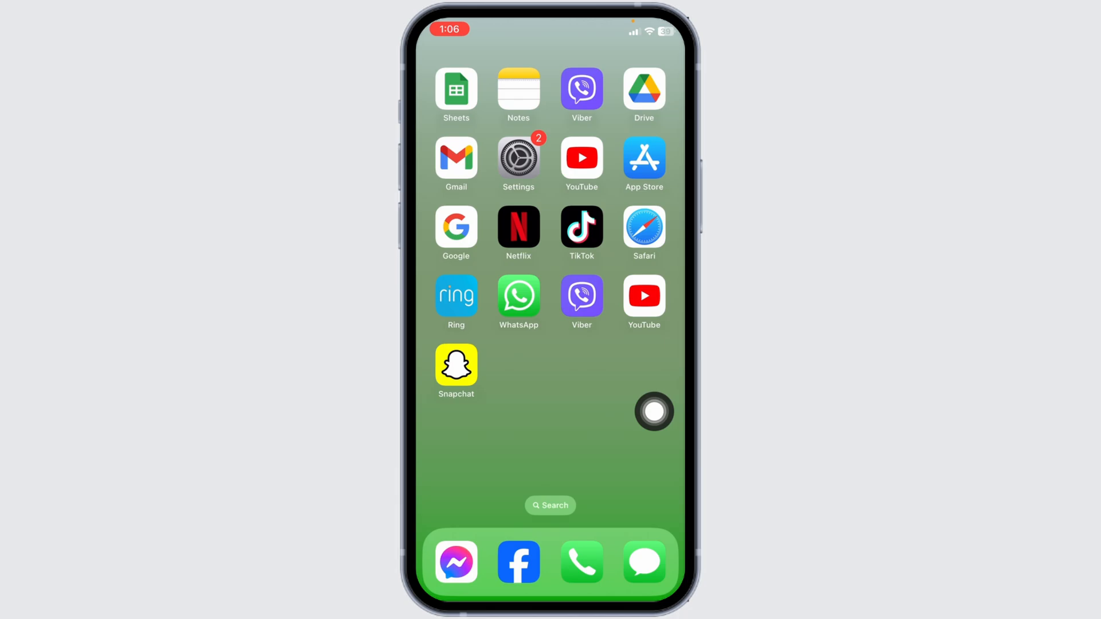
- View the connected ALHN-E012-5 Wi-Fi network's details from Settings and return to the main list
click(517, 157)
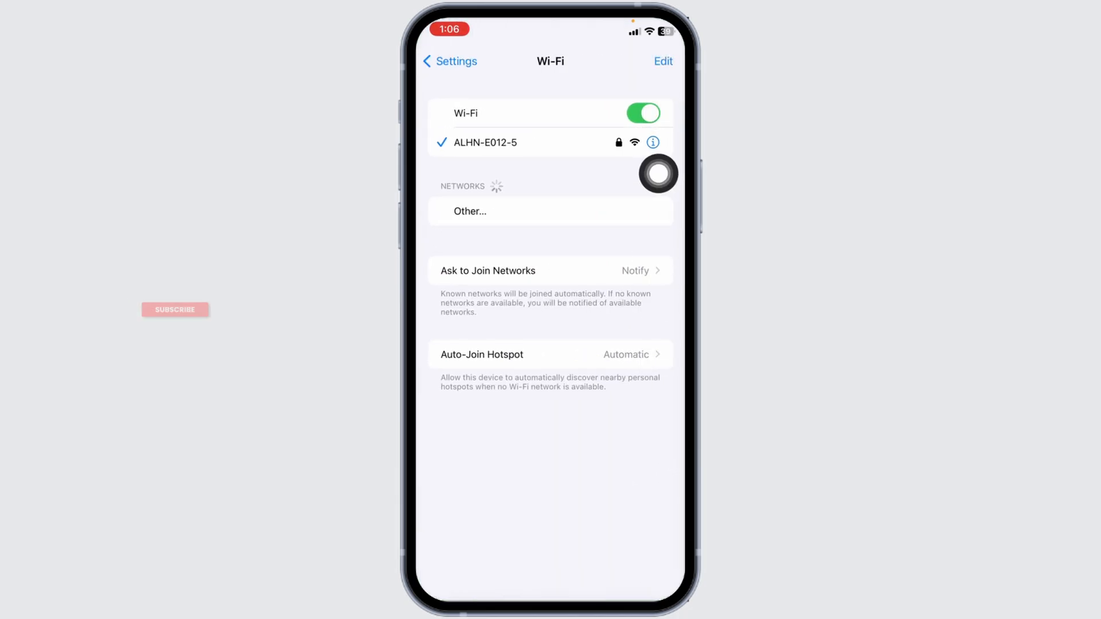
click(652, 142)
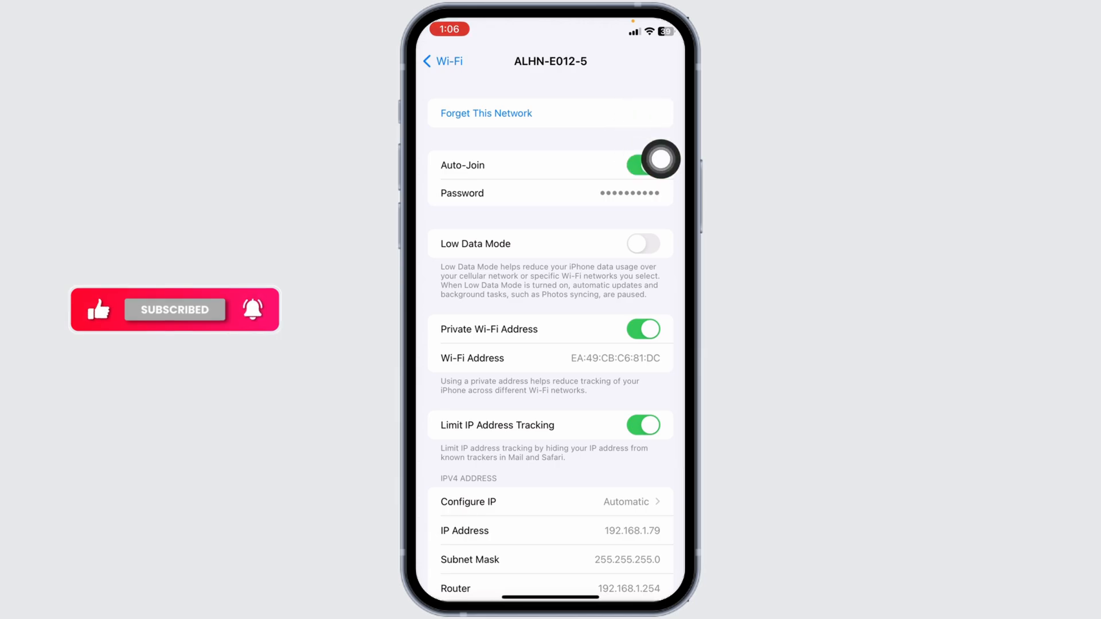
click(443, 60)
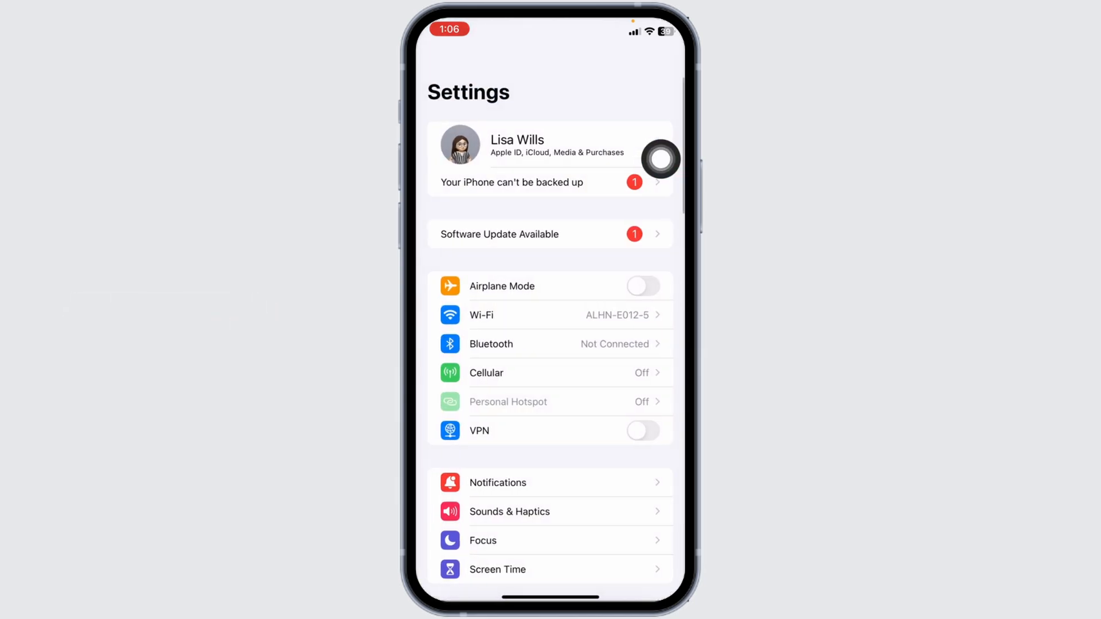
mouse_move(608, 286)
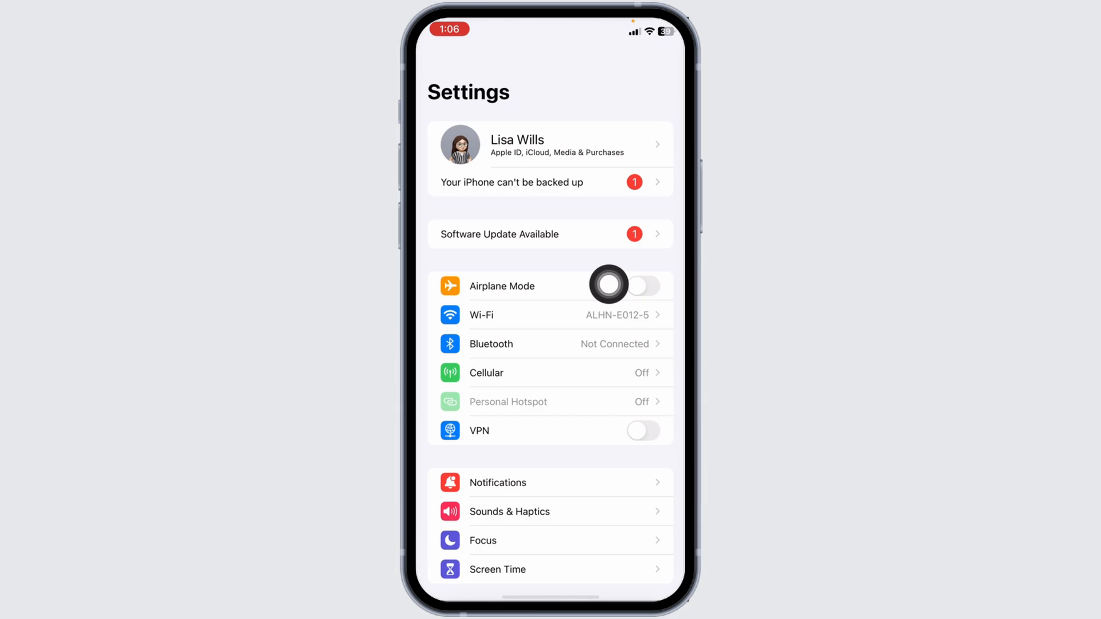
mouse_move(585, 381)
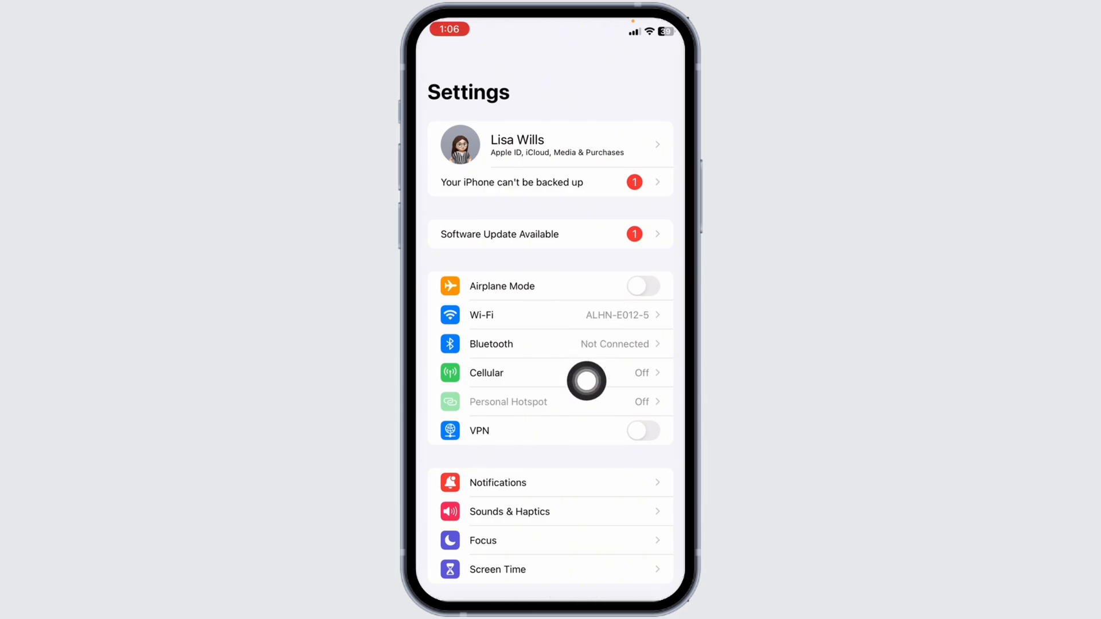
mouse_move(658, 386)
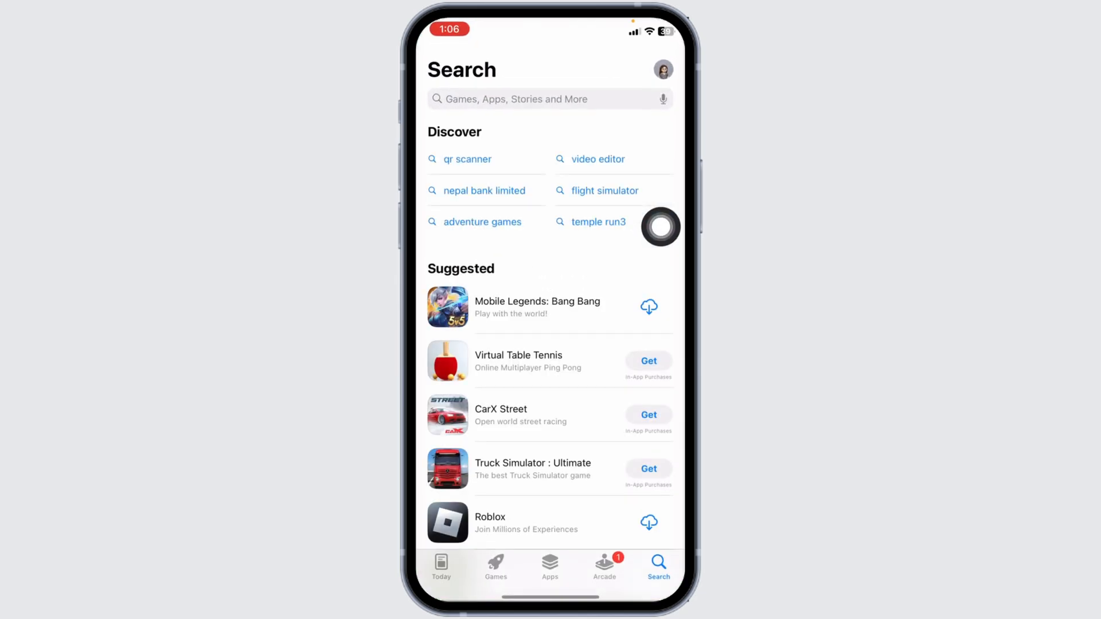
- Search the App Store for 'ring' to check the Ring listing for an update
click(548, 99)
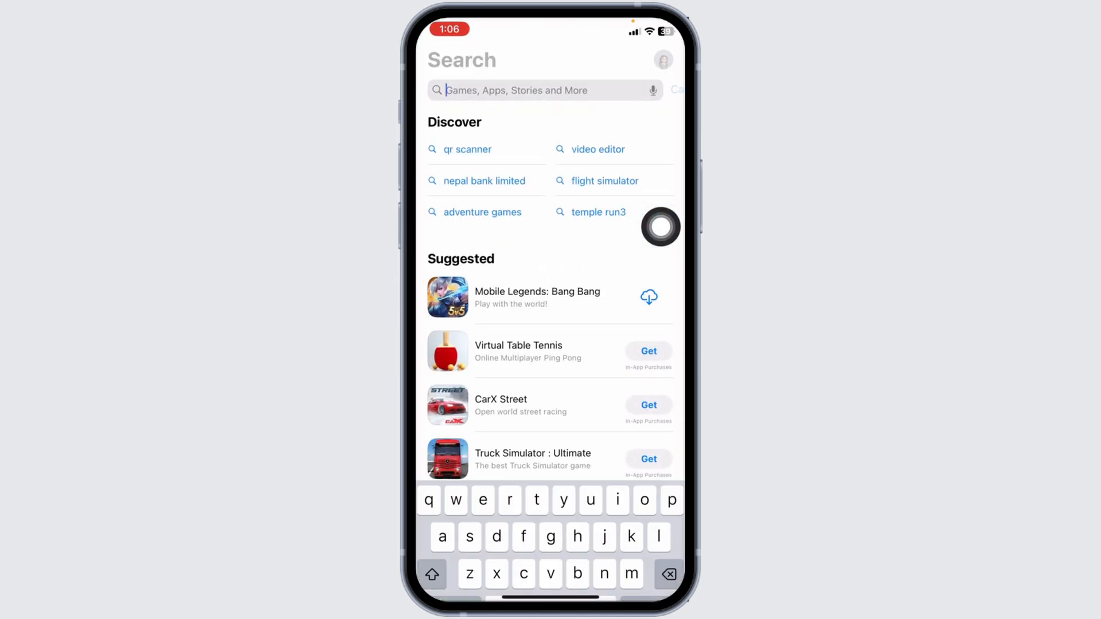
text(ring)
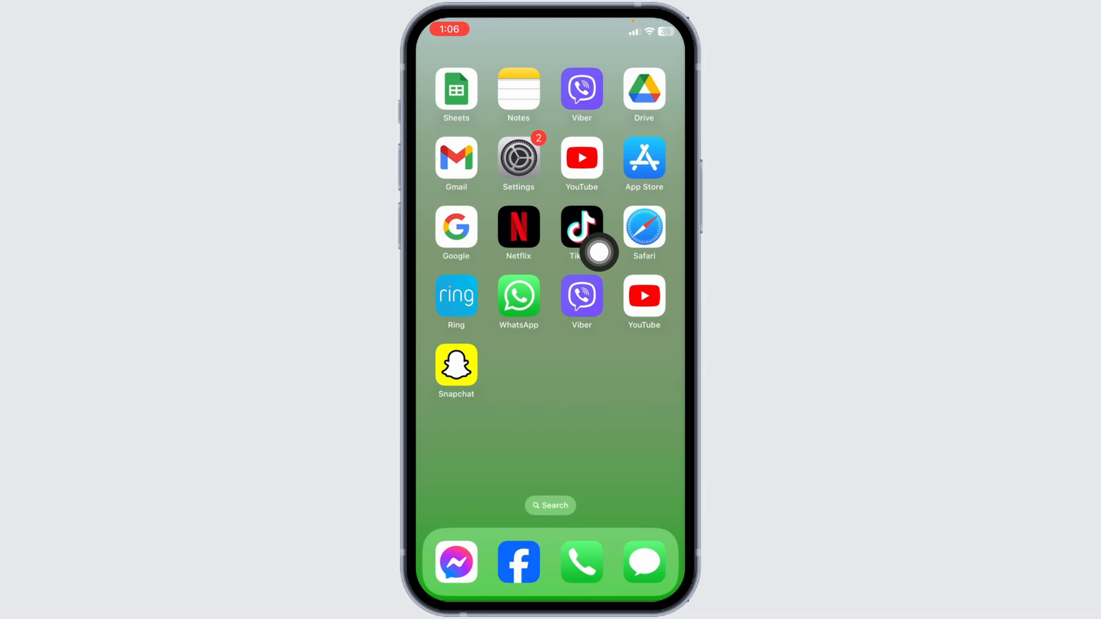
- Navigate Settings > General > iPhone Storage to Ring's 283.3 MB storage page
click(517, 155)
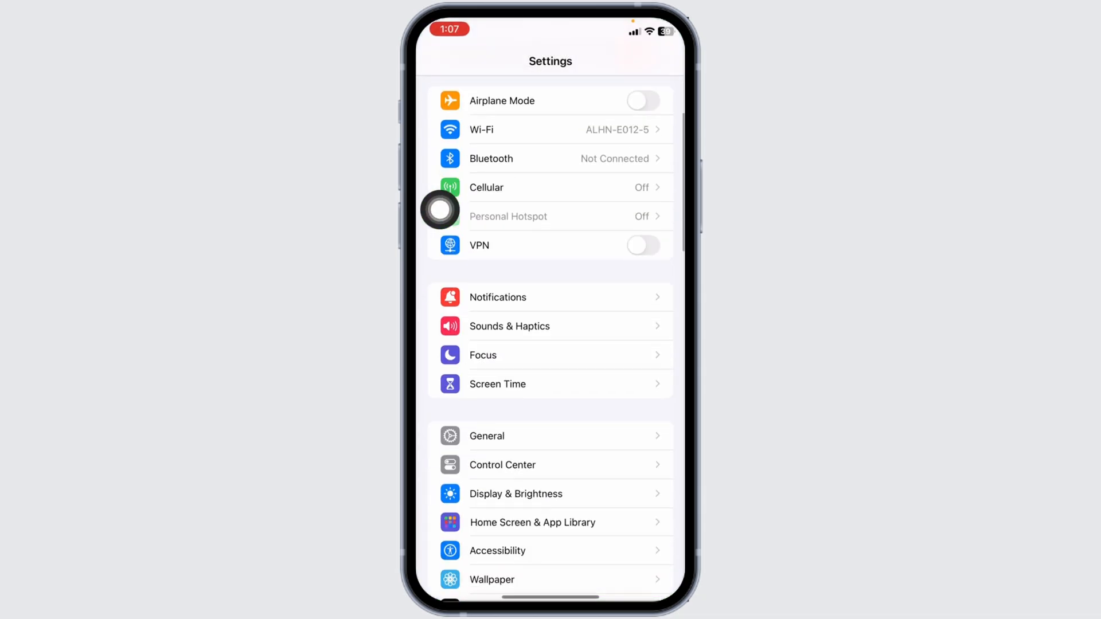
click(486, 436)
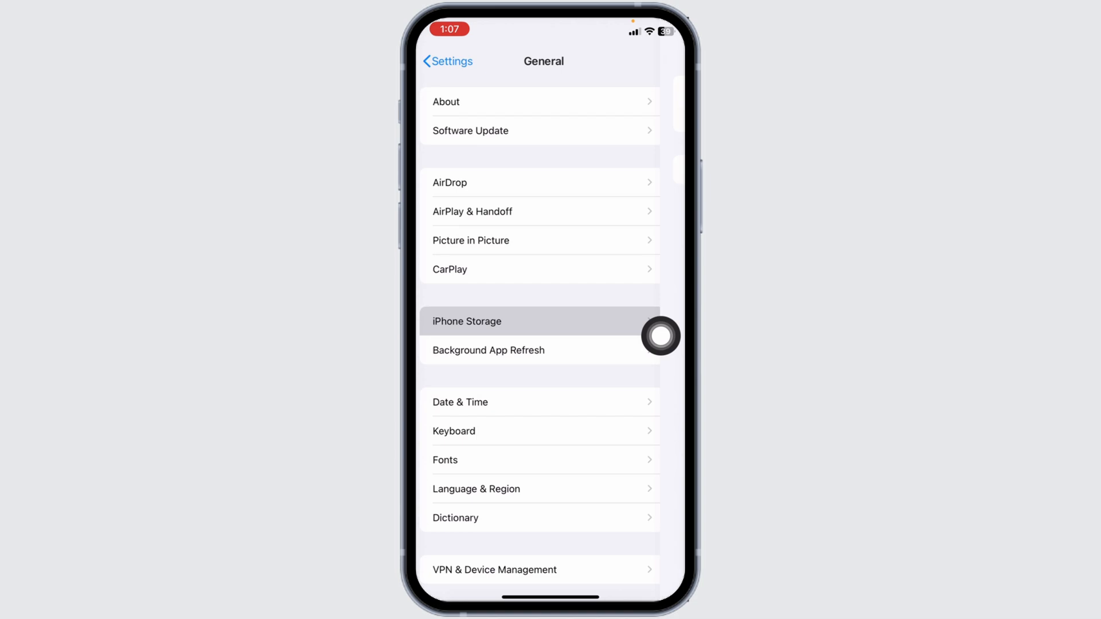
click(465, 321)
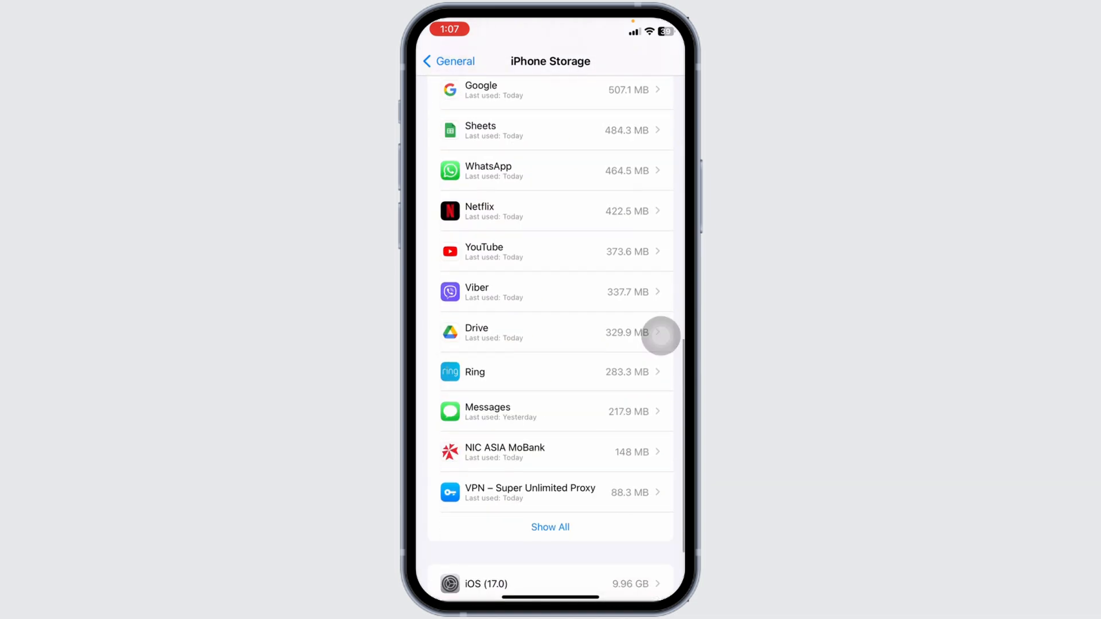
click(549, 371)
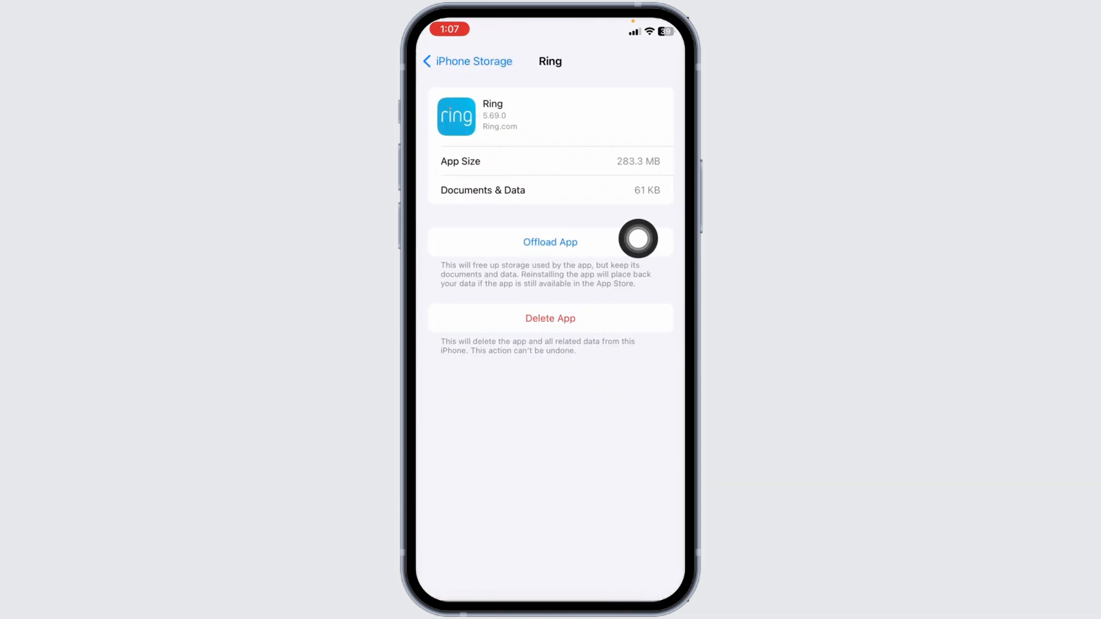
- Offload Ring and confirm, freeing 283.3 MB while keeping its documents and data
click(550, 242)
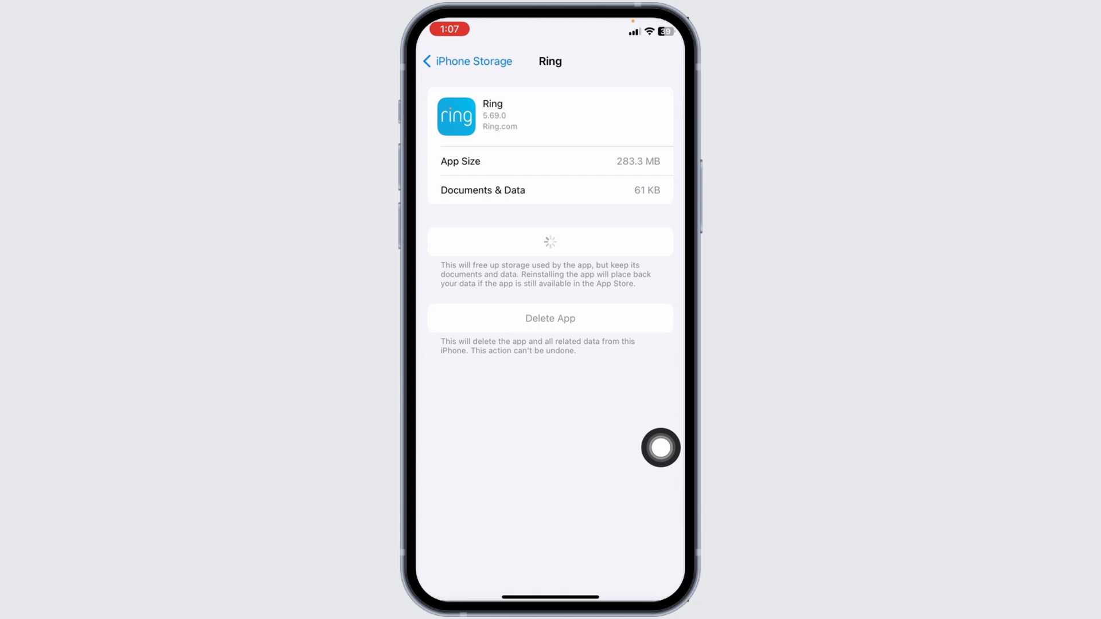
click(549, 242)
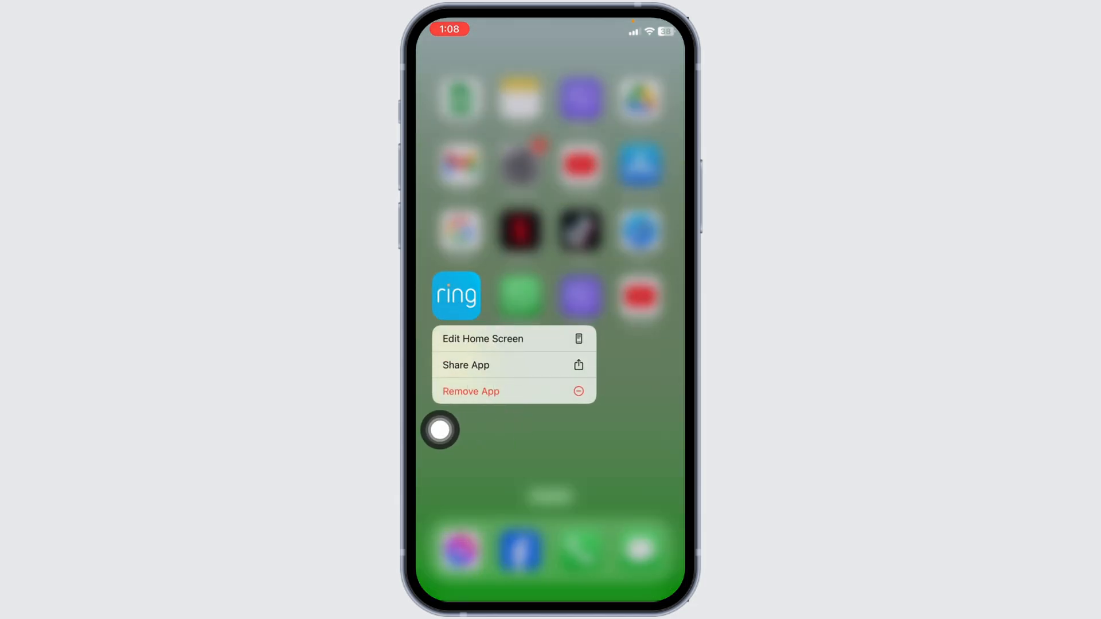
- Remove Ring from the home screen and confirm deleting the app with its data
click(470, 391)
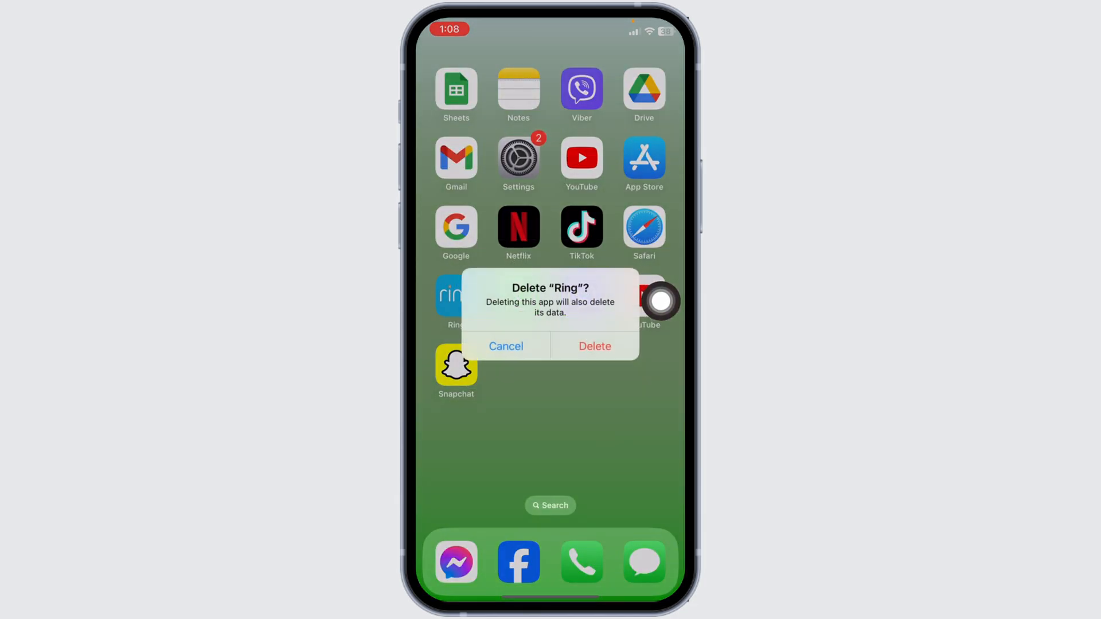
click(592, 347)
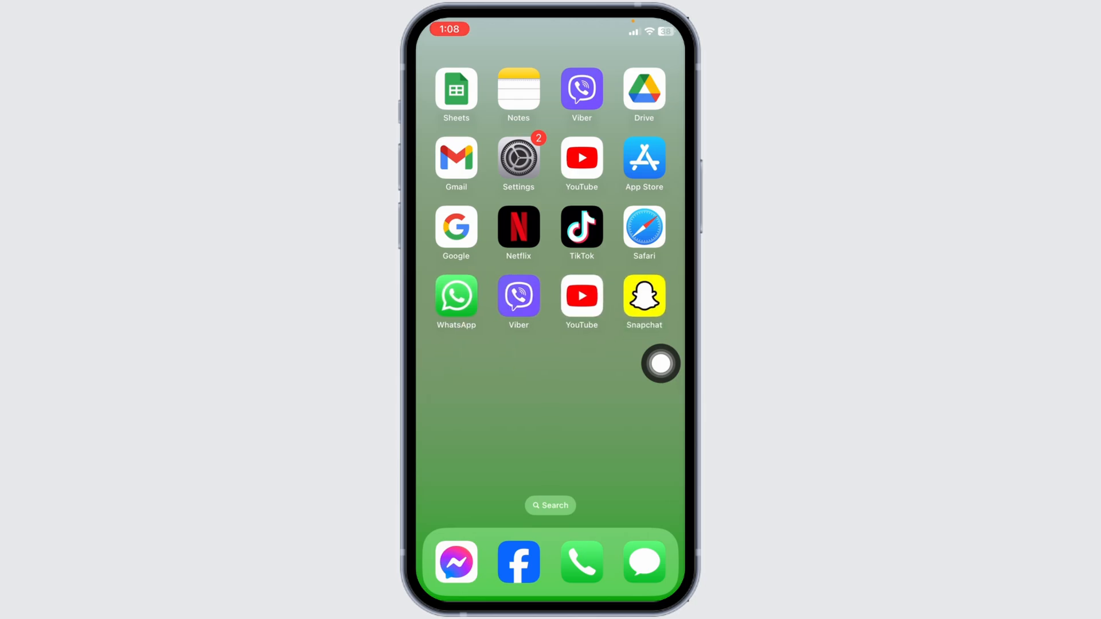